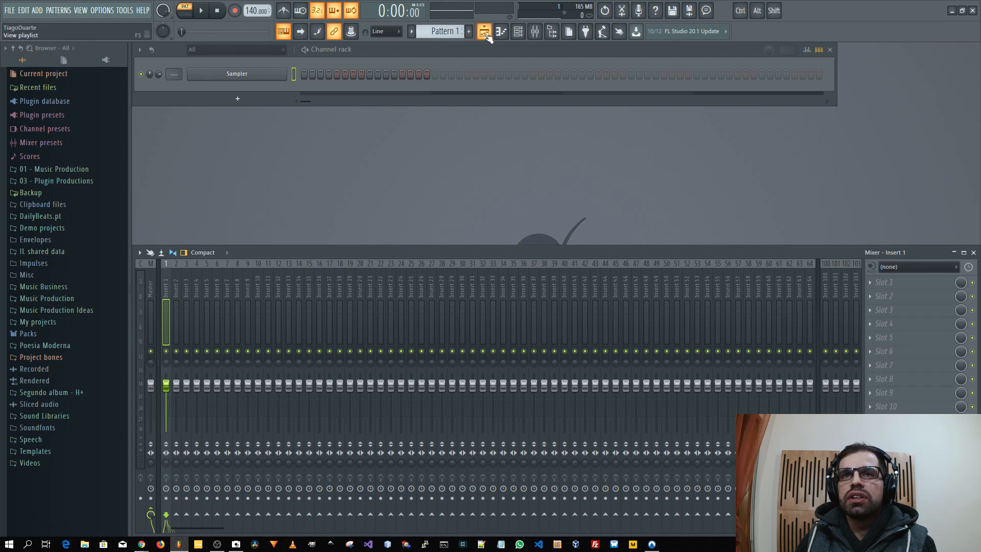
Show the Playlist arrangement with Pattern 1 and empty tracks.
click(484, 31)
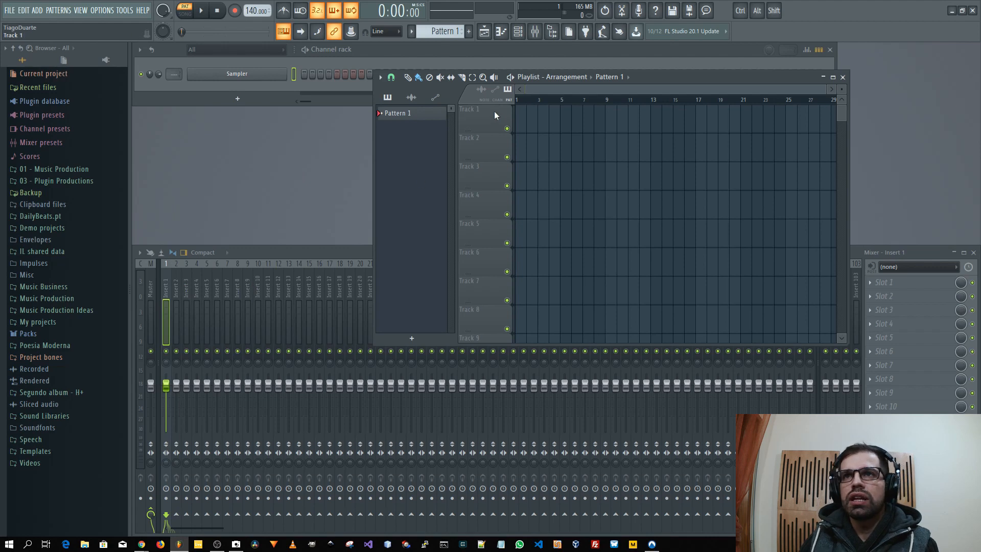
mouse_move(483, 116)
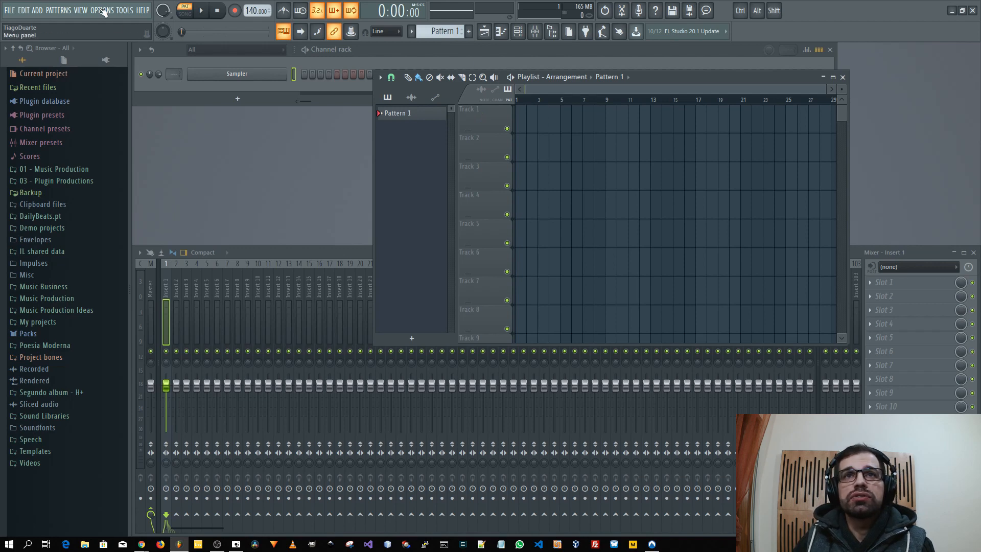
click(104, 10)
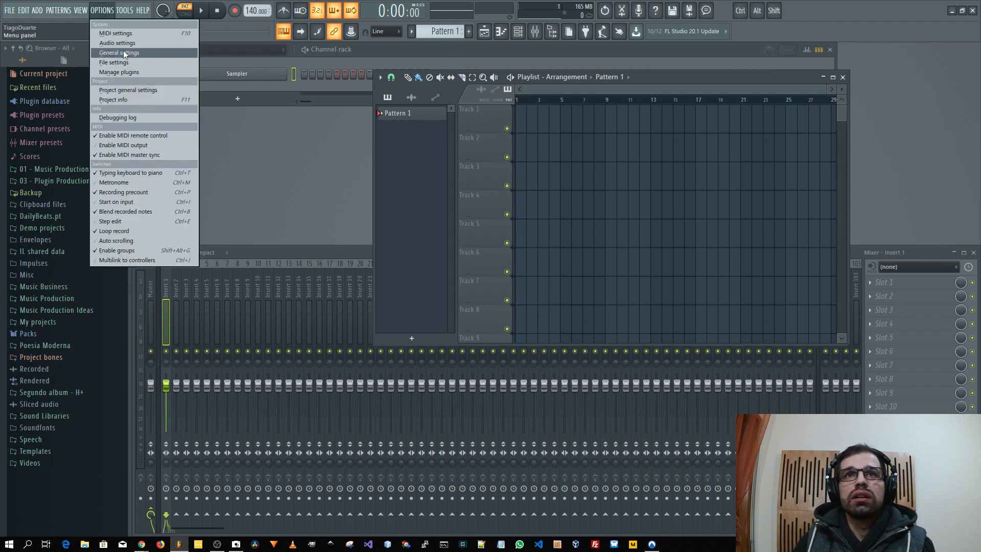
click(118, 53)
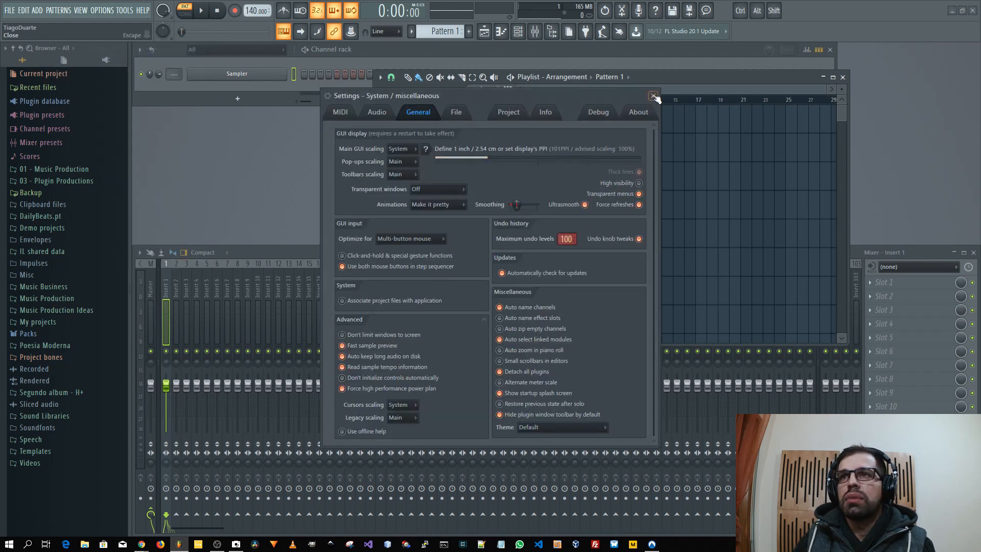
click(654, 96)
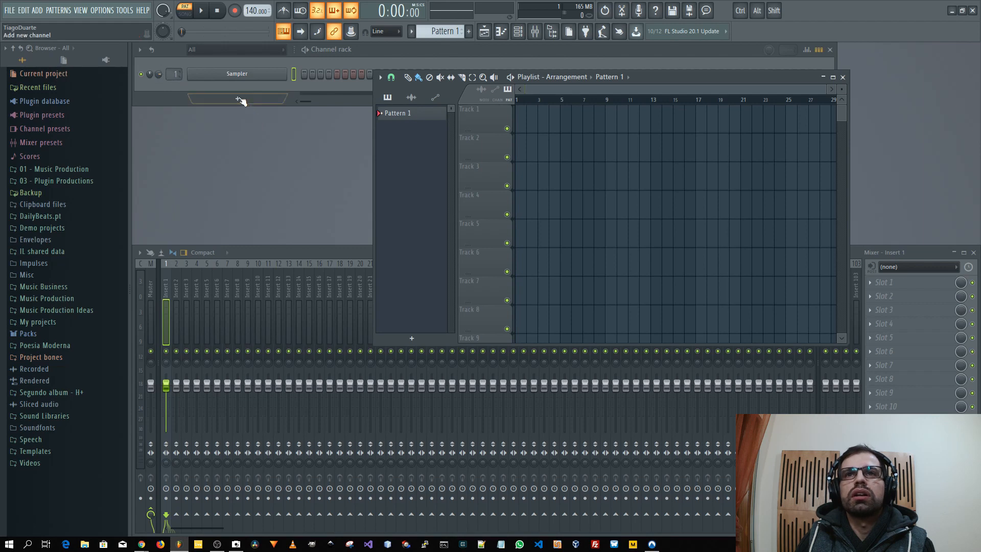
Add an AIR DB-33 channel under the Sampler and select mixer insert 1.
click(237, 98)
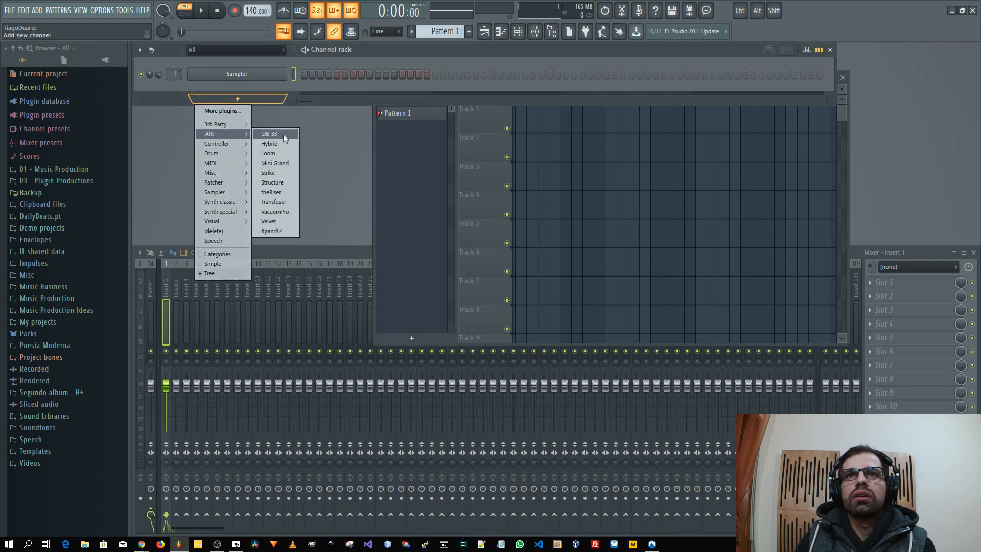
click(268, 134)
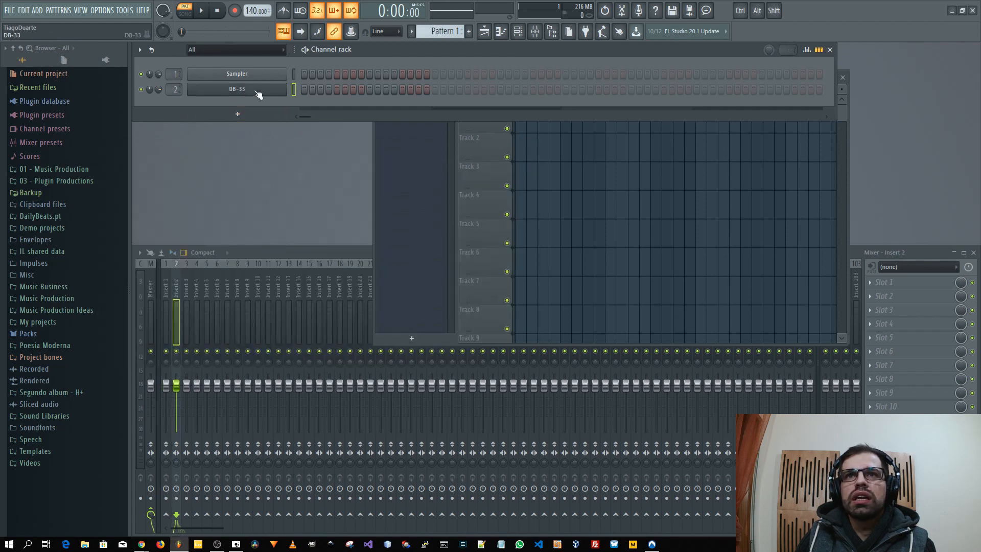
click(176, 312)
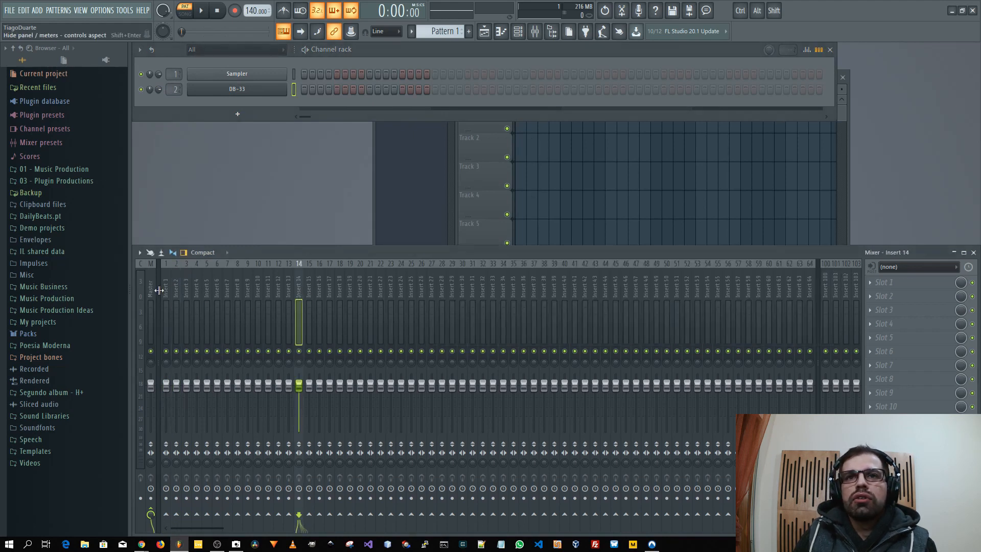
click(176, 294)
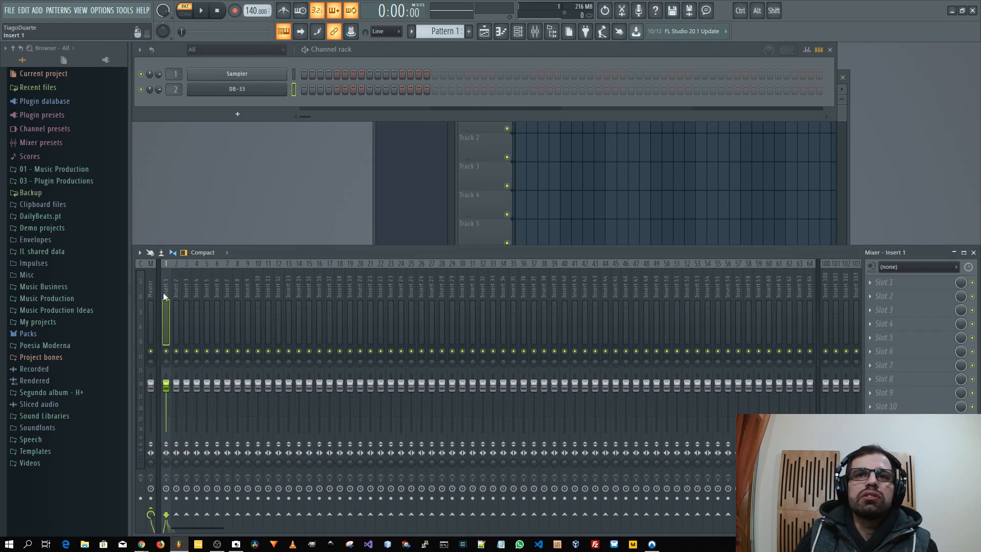
click(288, 294)
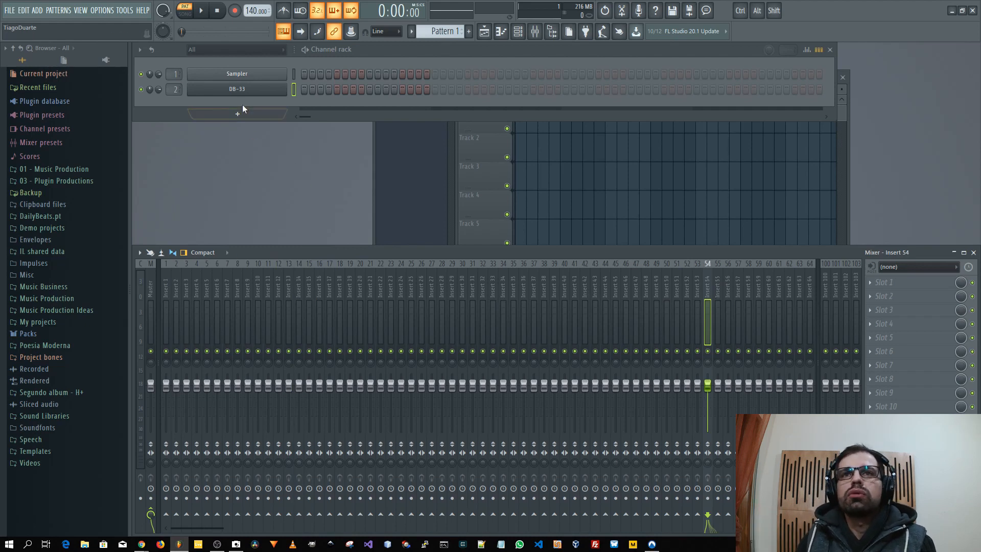
mouse_move(198, 120)
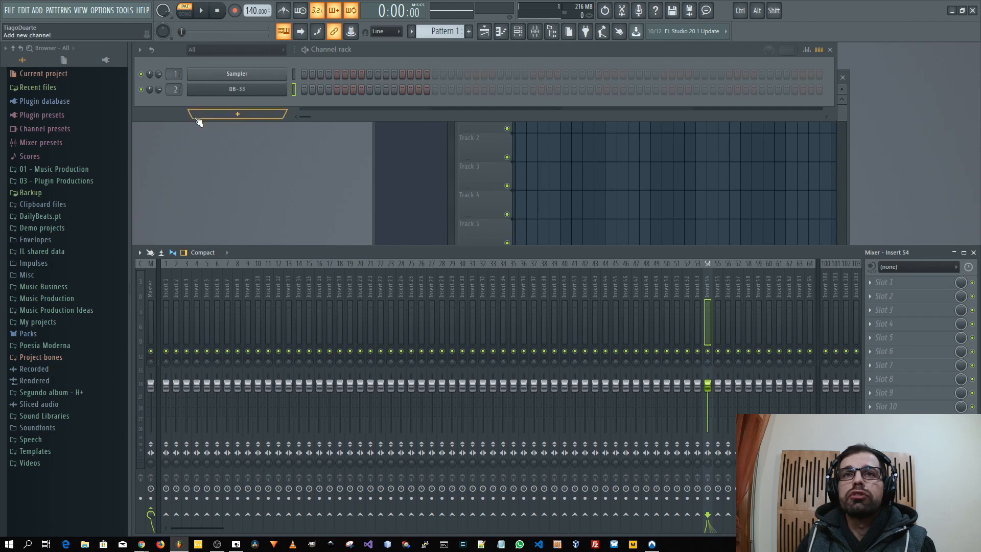
mouse_move(195, 117)
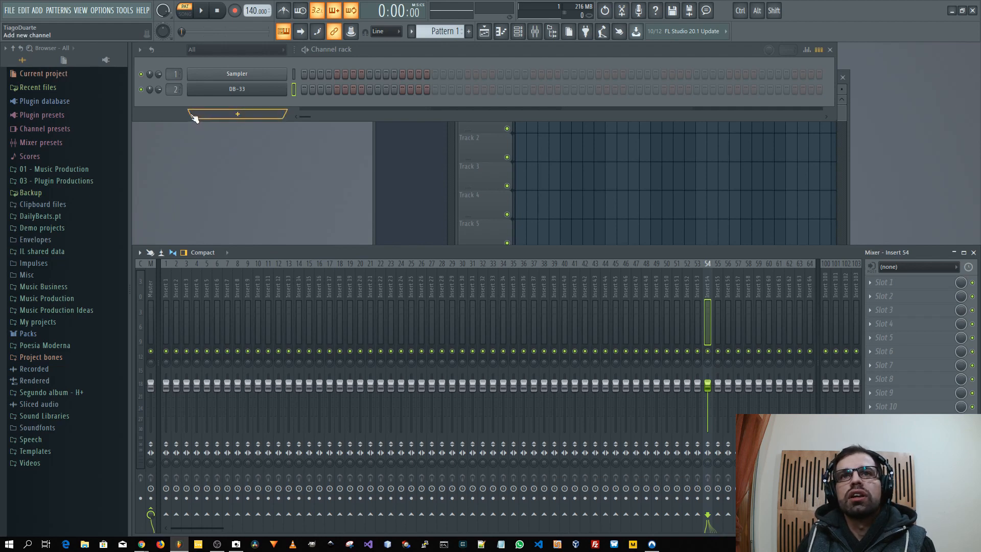
mouse_move(188, 113)
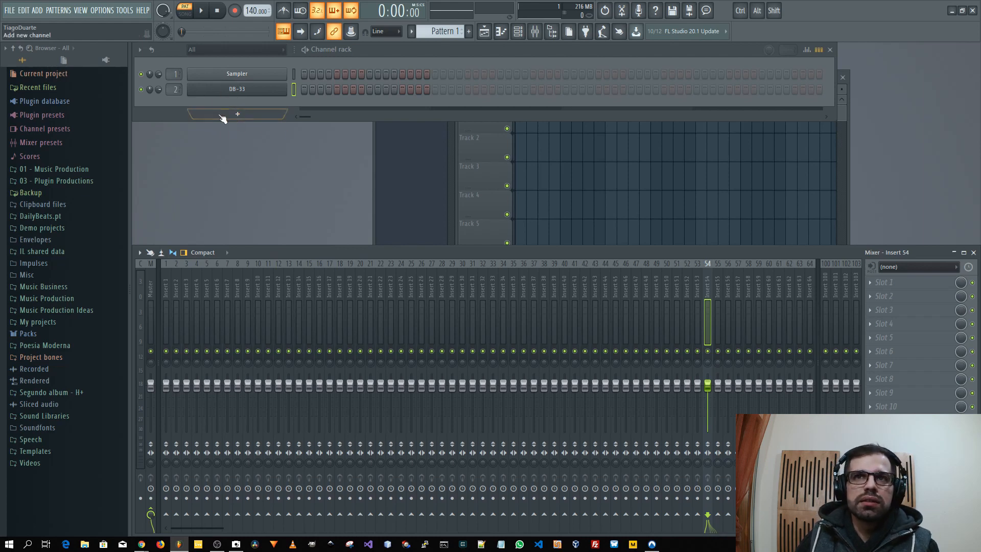
Bring the mixer forward and select insert 10 to reveal its effect slots.
click(237, 114)
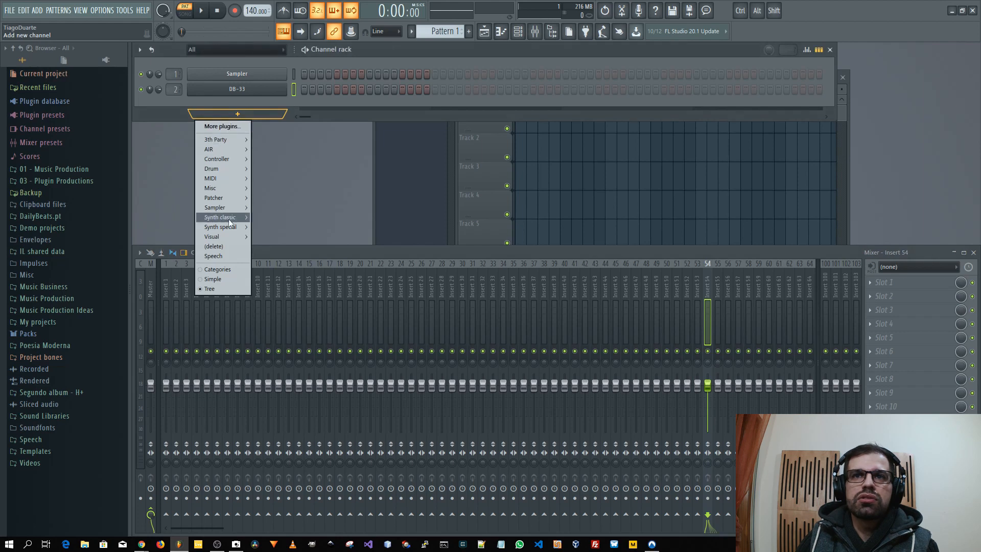
mouse_move(221, 198)
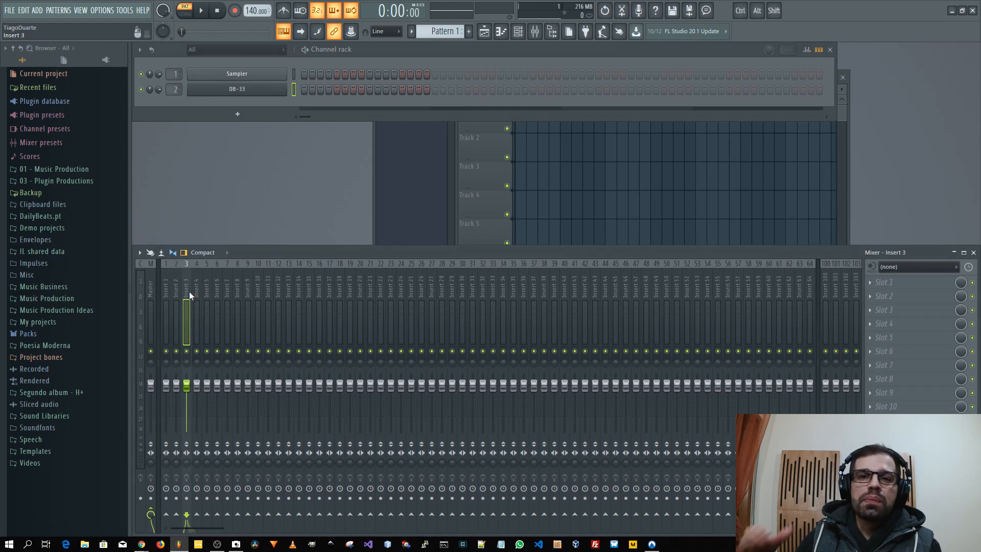
click(176, 300)
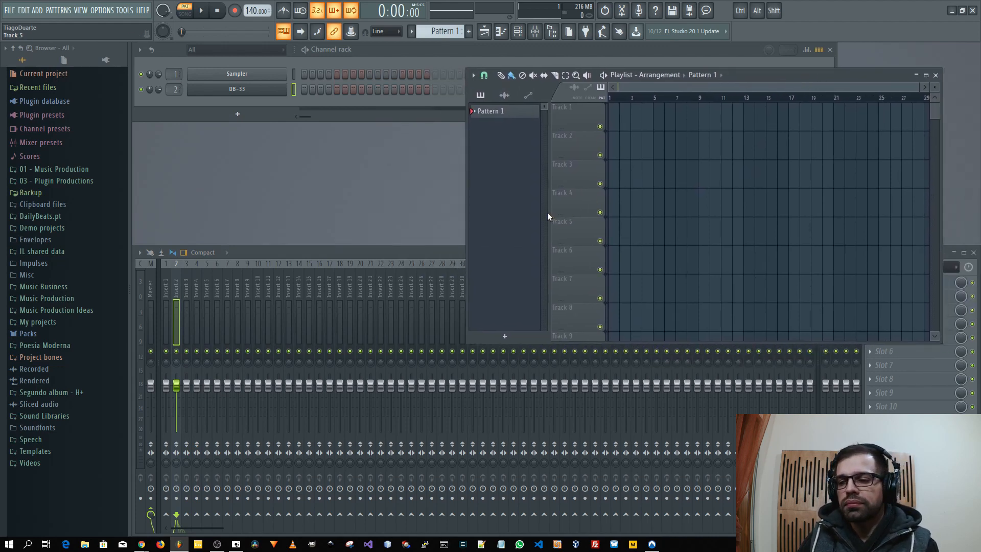
mouse_move(546, 197)
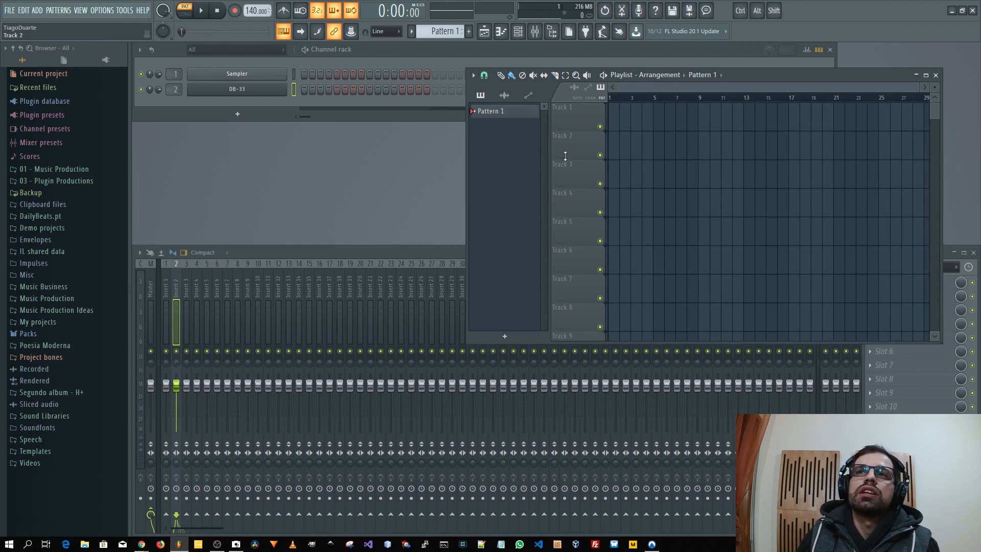
mouse_move(568, 156)
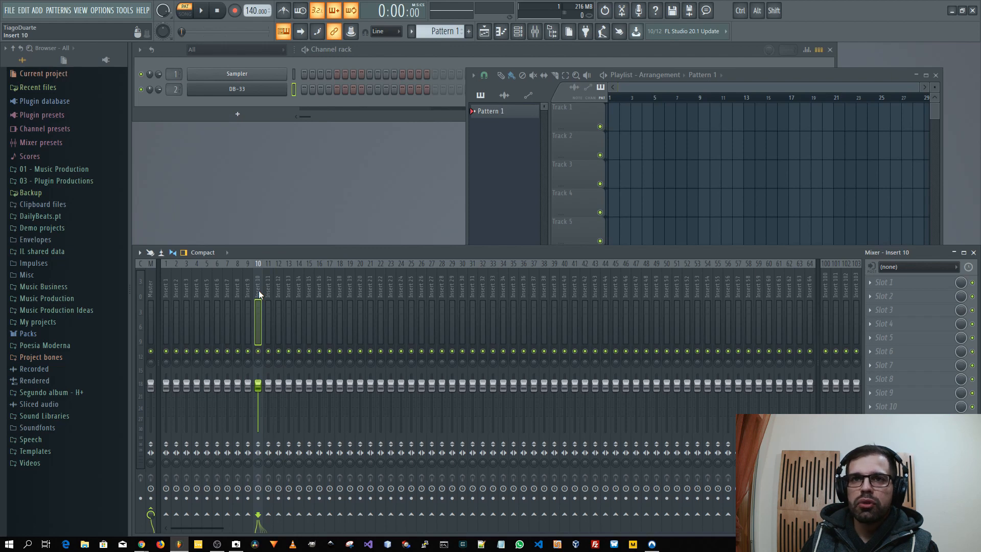
Close the playlist, leaving the channel rack above the mixer on insert 10.
click(238, 114)
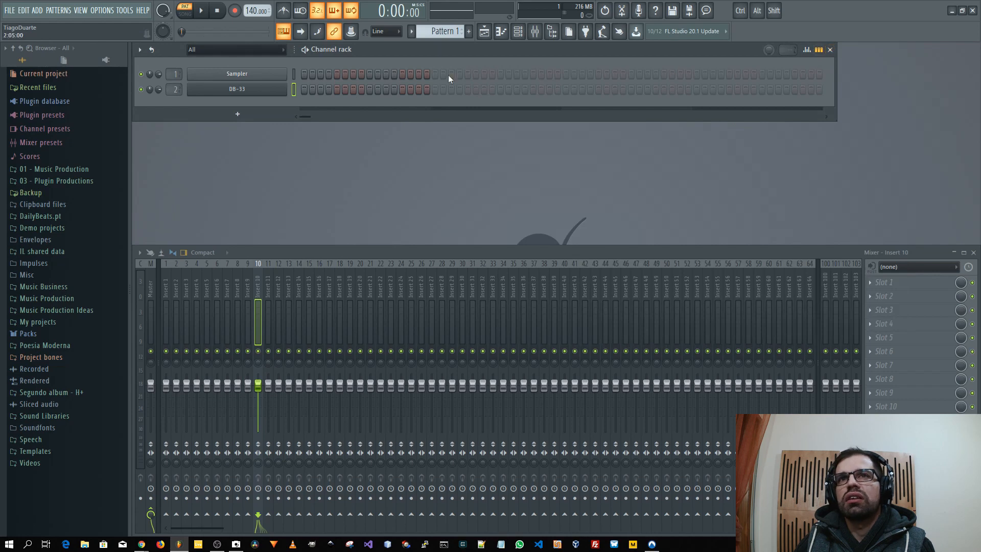
Narrow the channel rack, then widen it so the swing knob shows in its header.
click(150, 49)
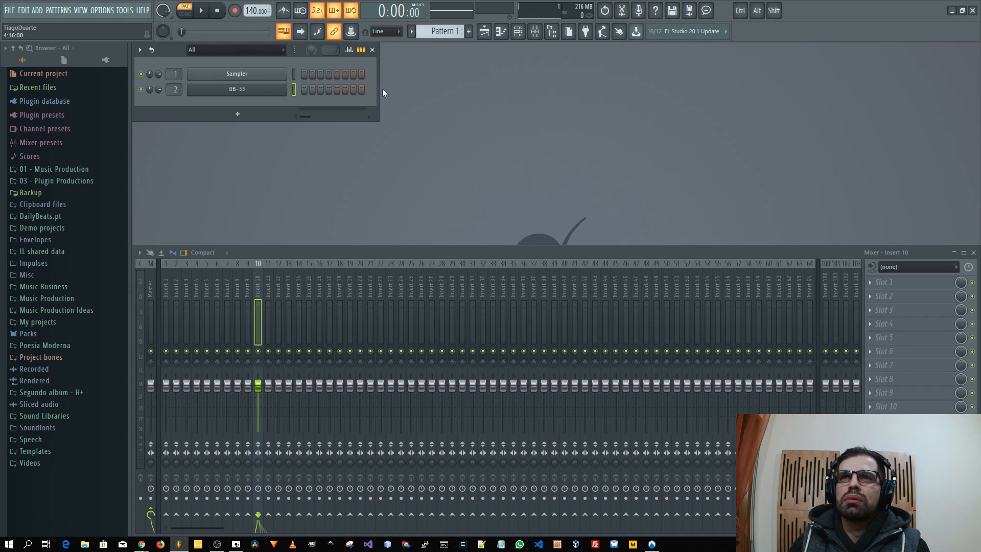
drag(380, 85, 445, 85)
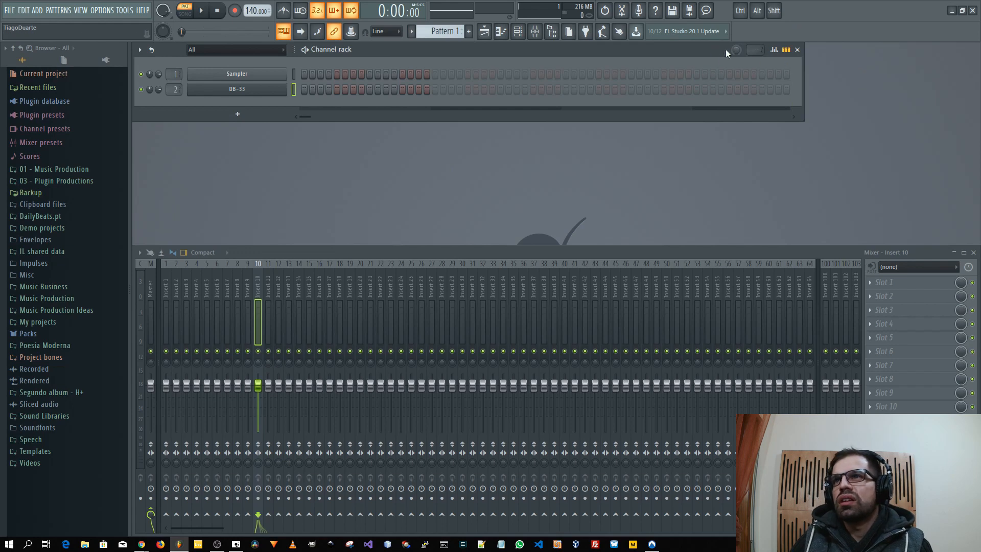
mouse_move(731, 54)
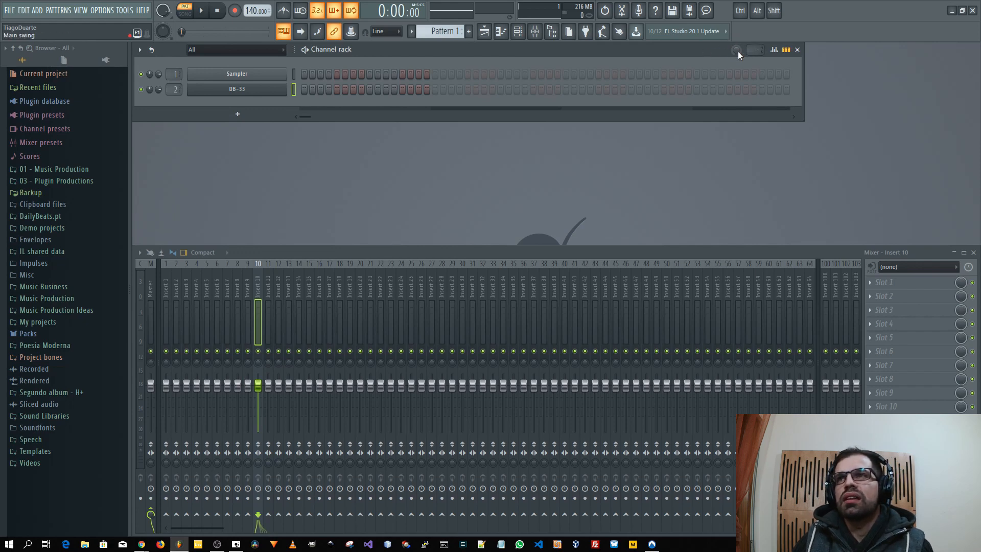
mouse_move(736, 42)
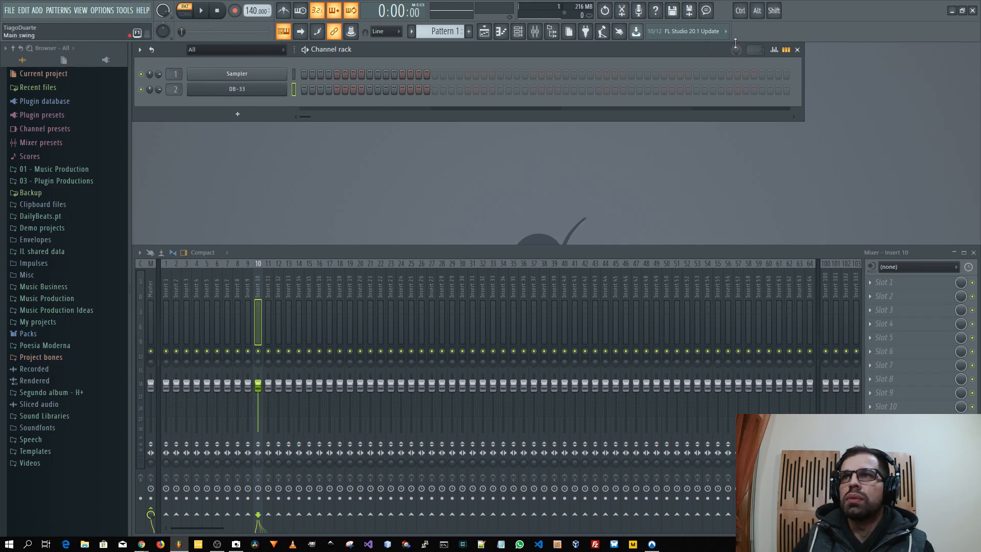
mouse_move(734, 67)
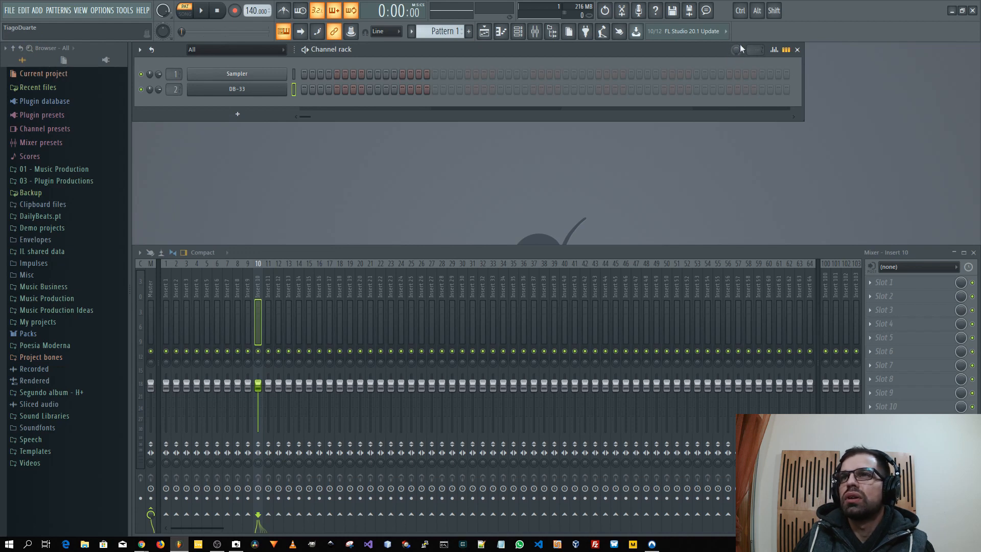
mouse_move(706, 63)
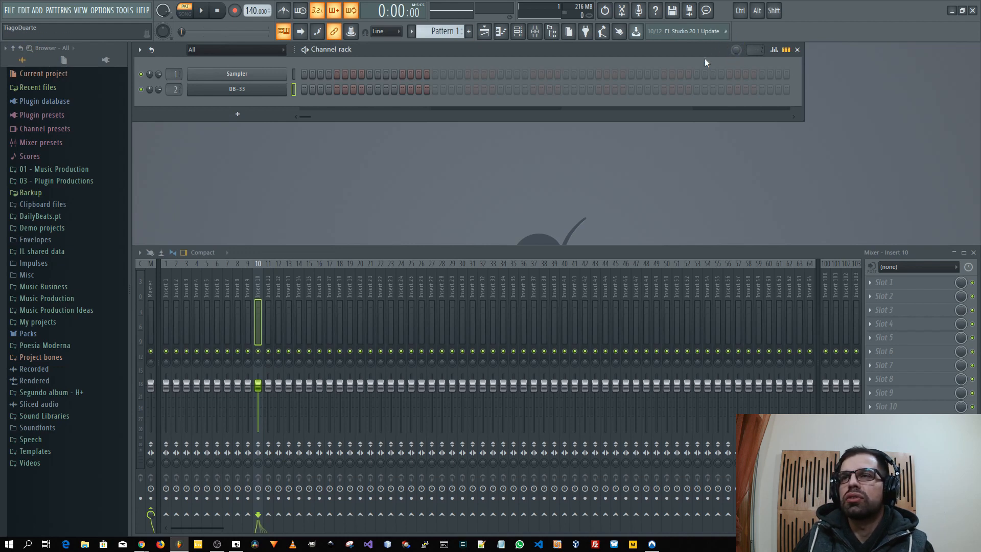
mouse_move(742, 39)
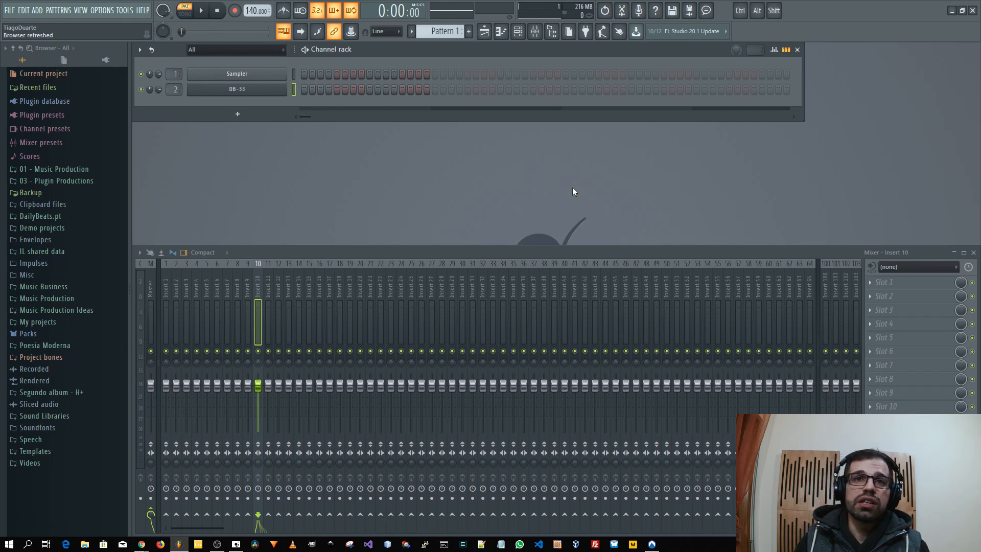
click(28, 333)
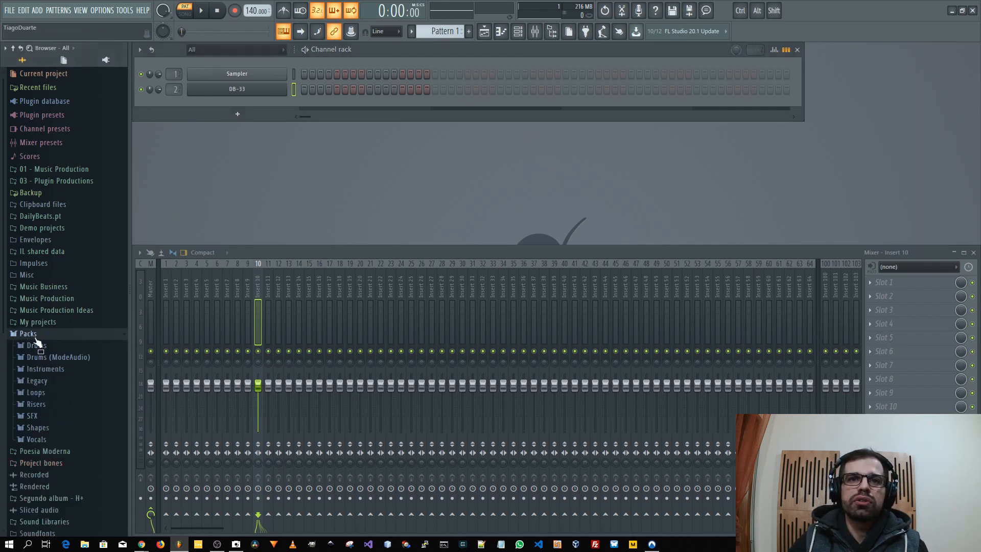
click(31, 344)
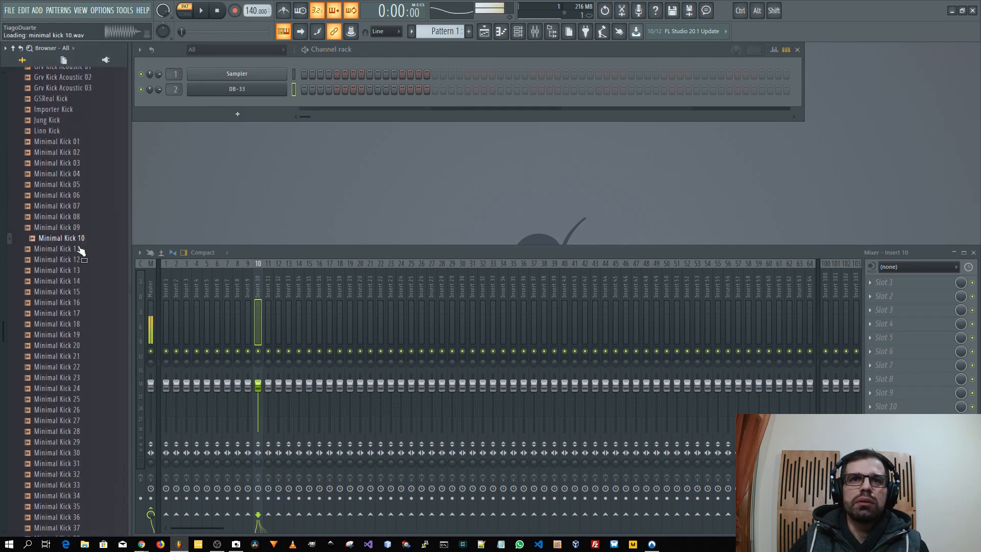
scroll(down, 3)
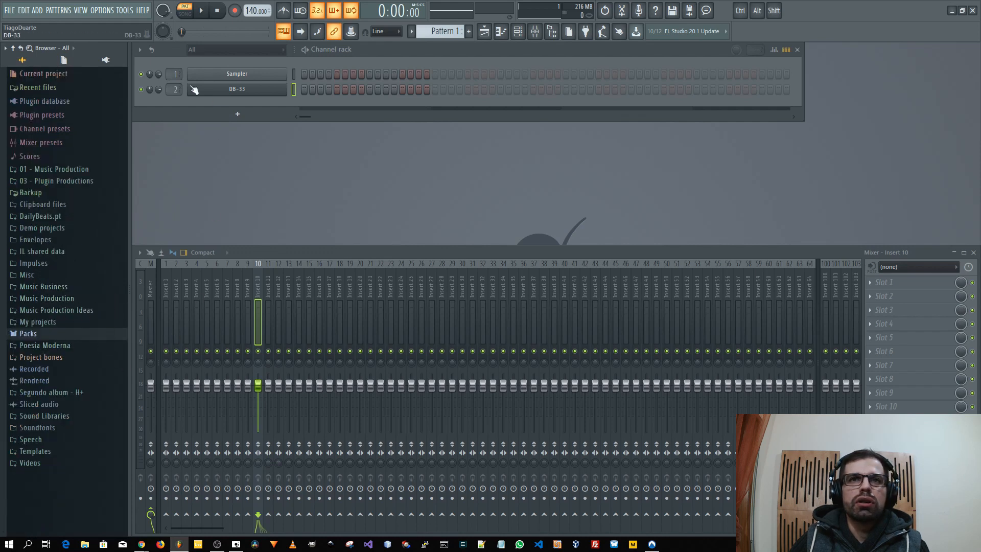
click(30, 463)
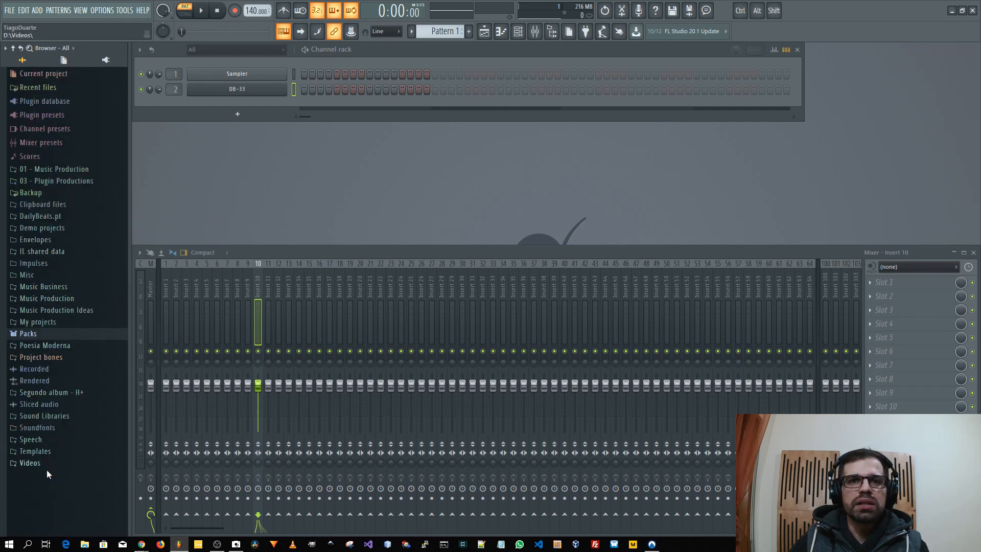